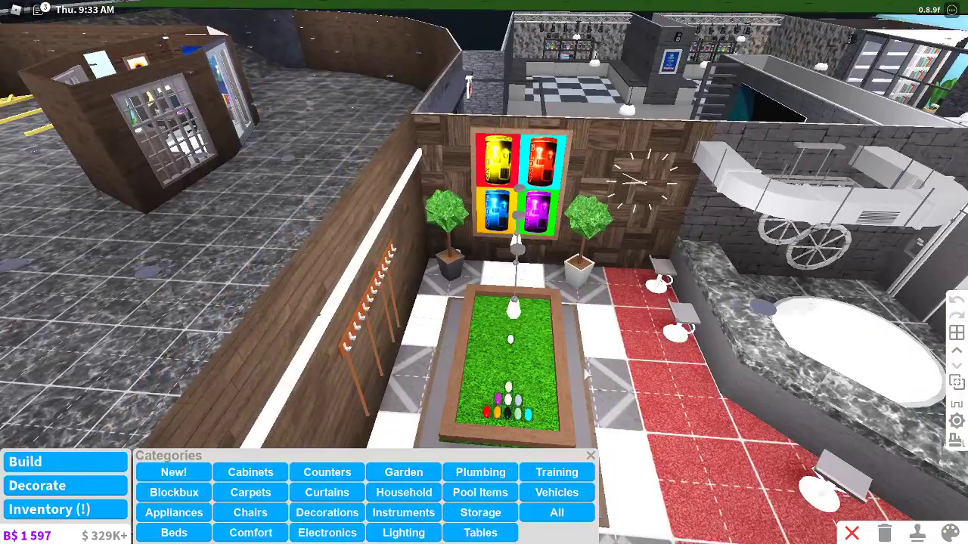
# - Open the Tables furniture catalogue, showing the Industrial Dining Table preview
pyautogui.click(480, 532)
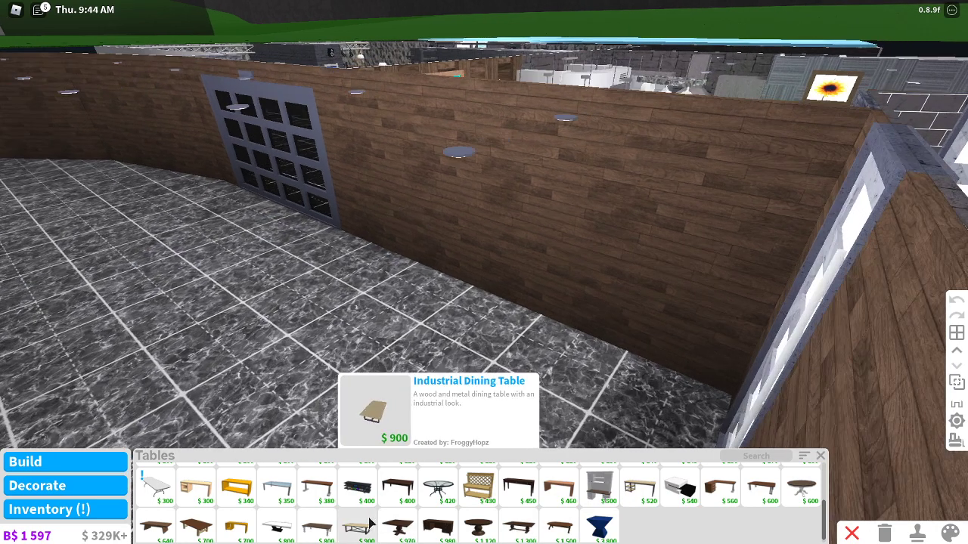
# - Place a wooden pedestal table in the tiled room and apply grass to its top
pyautogui.click(375, 410)
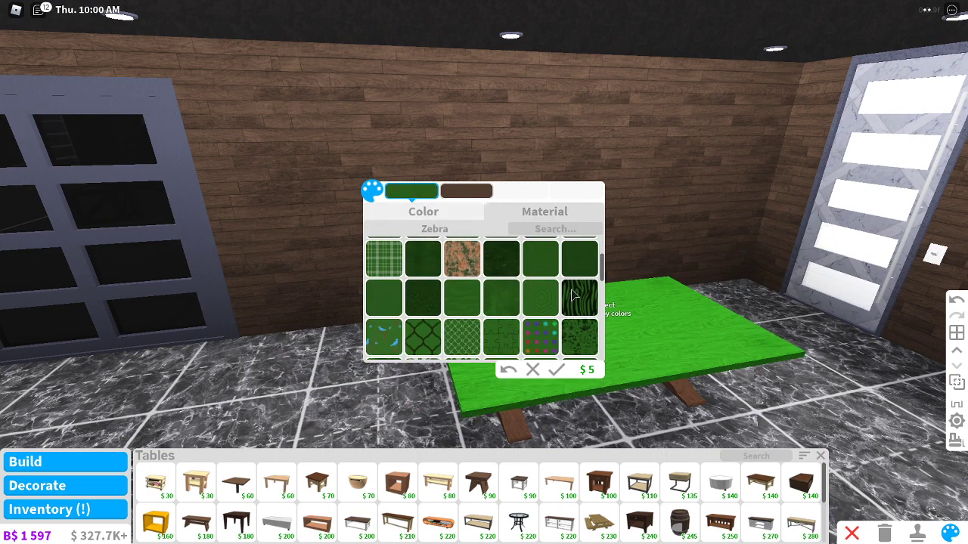
pyautogui.click(423, 297)
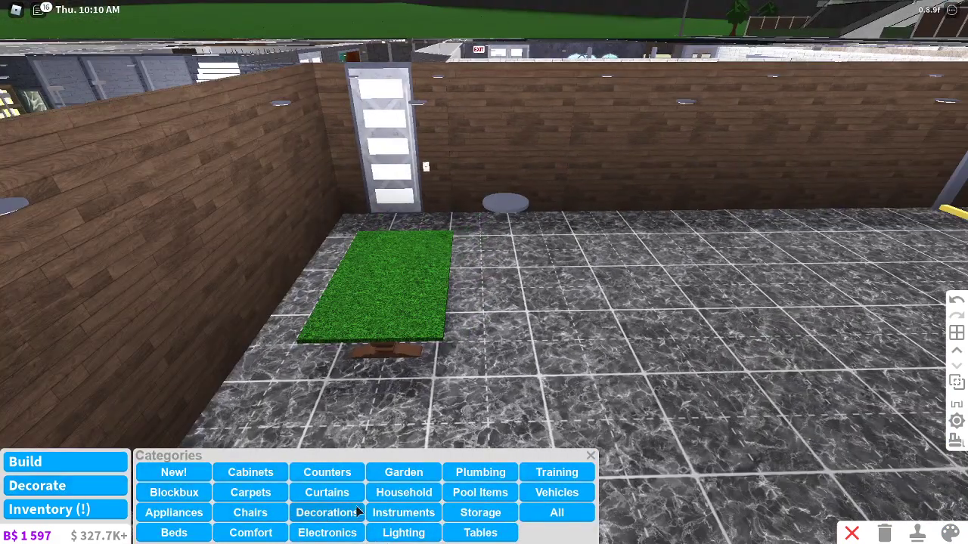
# - Place a small Decorations block at the tabletop's edge and begin choosing its material
pyautogui.click(327, 512)
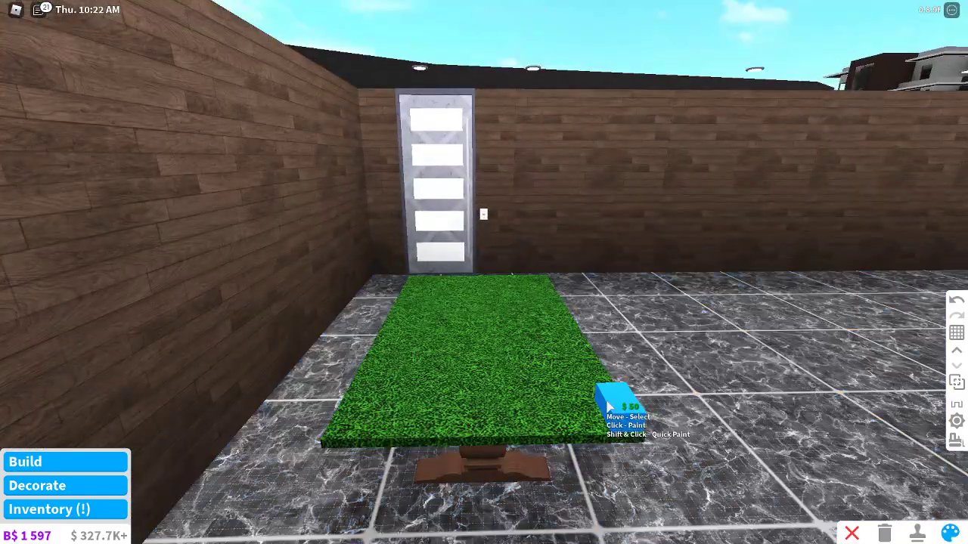
pyautogui.click(612, 400)
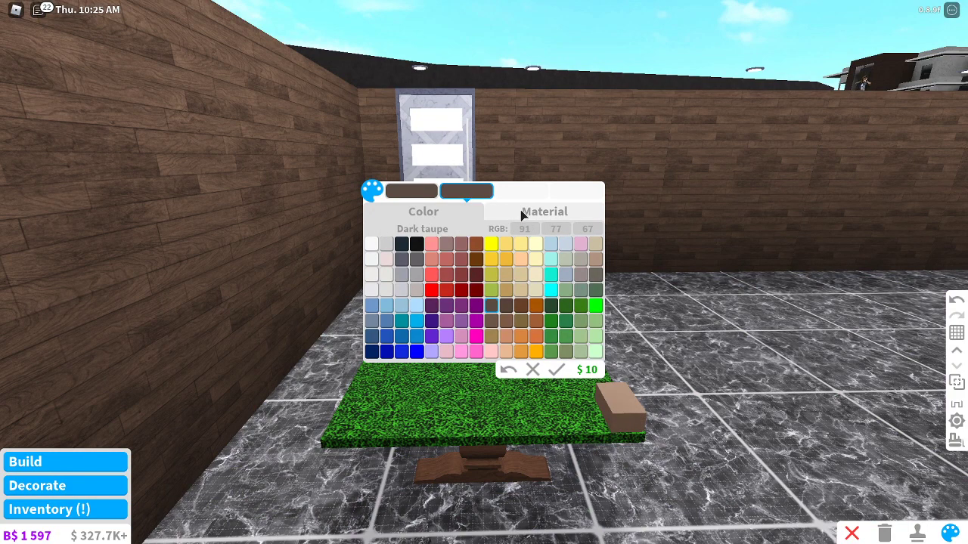
pyautogui.click(544, 211)
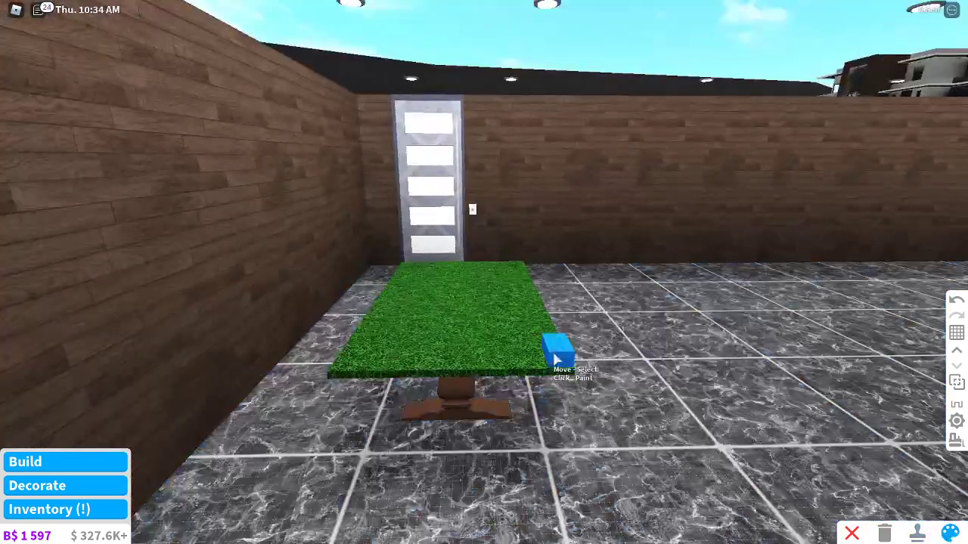
pyautogui.click(558, 355)
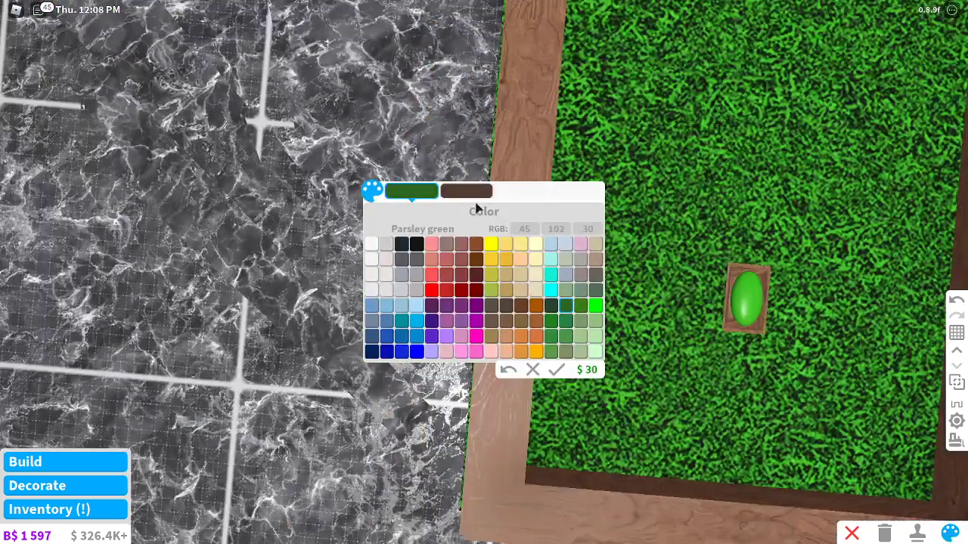
# - Paint the soap dish green with a grass material to blend into the tabletop
pyautogui.click(460, 351)
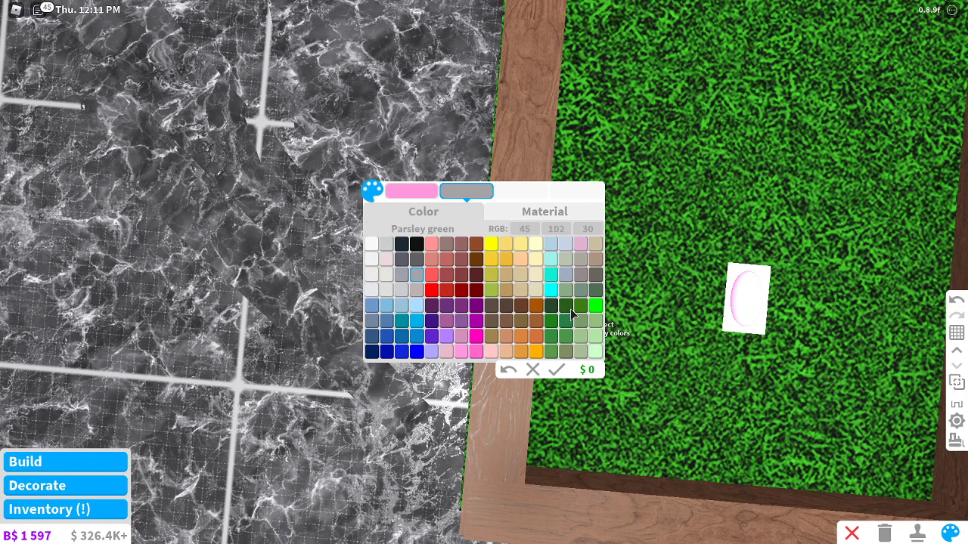
pyautogui.click(544, 211)
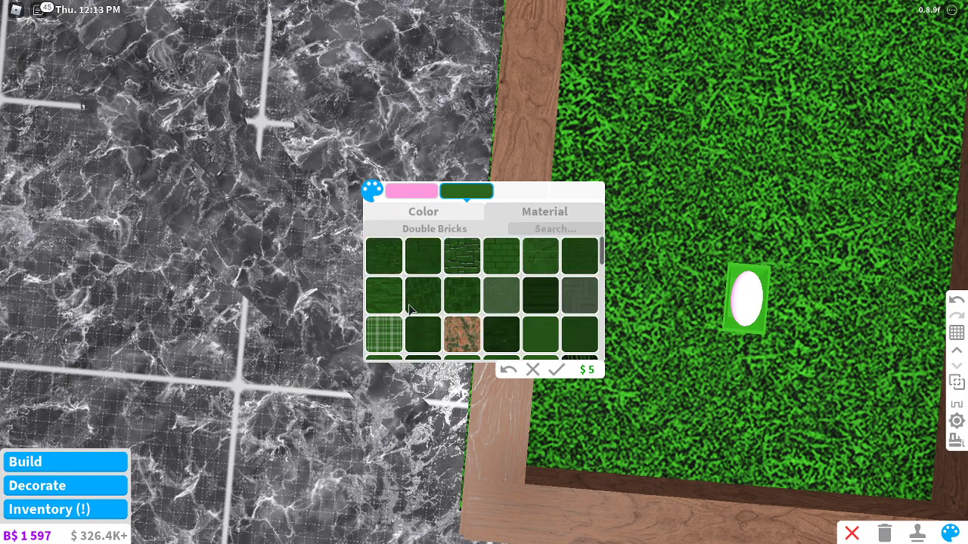
pyautogui.click(422, 296)
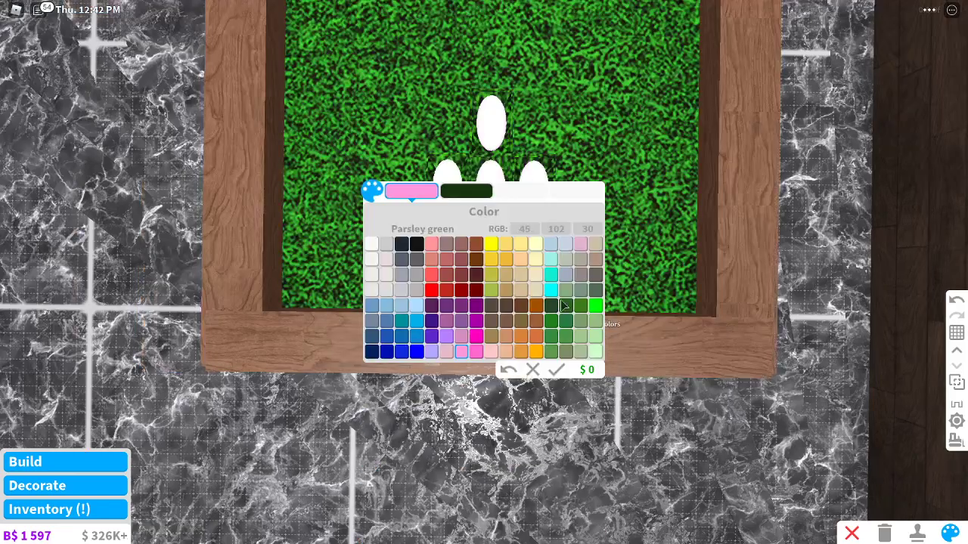
# - Recolour one racked soap ball, then search the catalogue for 'coa' to find a cue holder
pyautogui.click(580, 243)
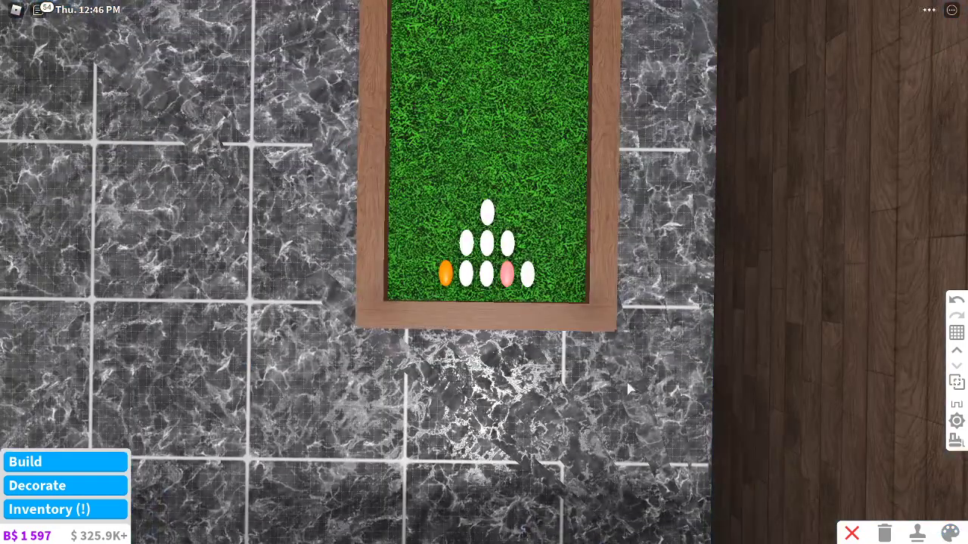
pyautogui.moveTo(543, 295)
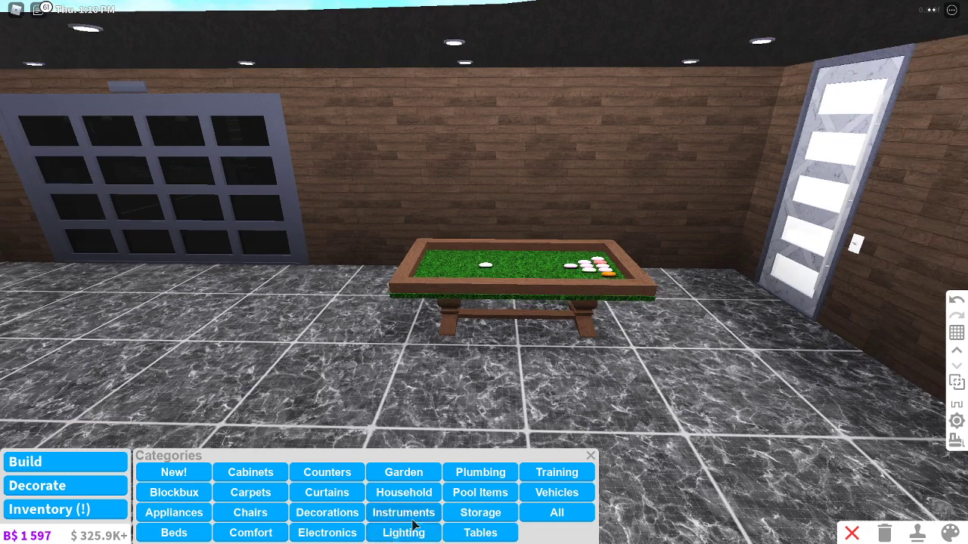
pyautogui.click(480, 512)
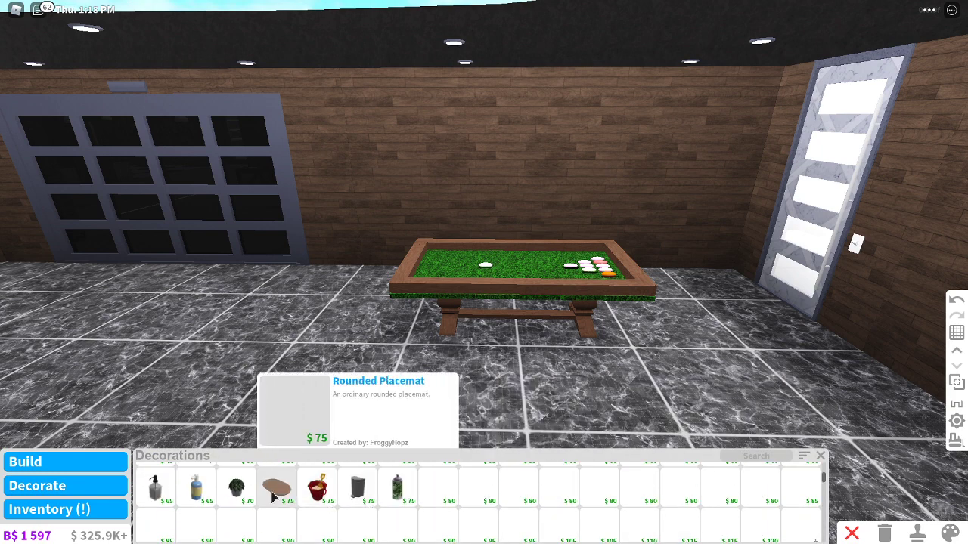
pyautogui.click(803, 455)
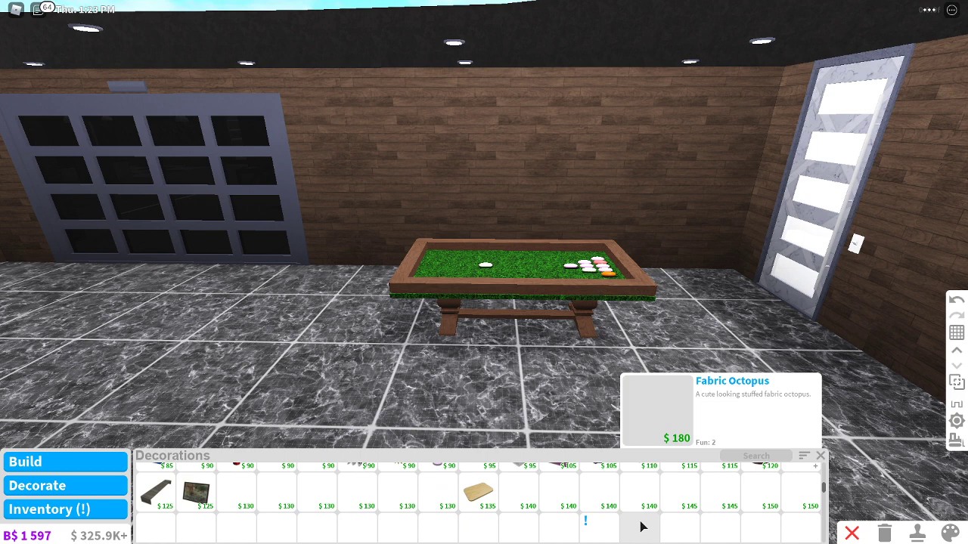
pyautogui.moveTo(559, 492)
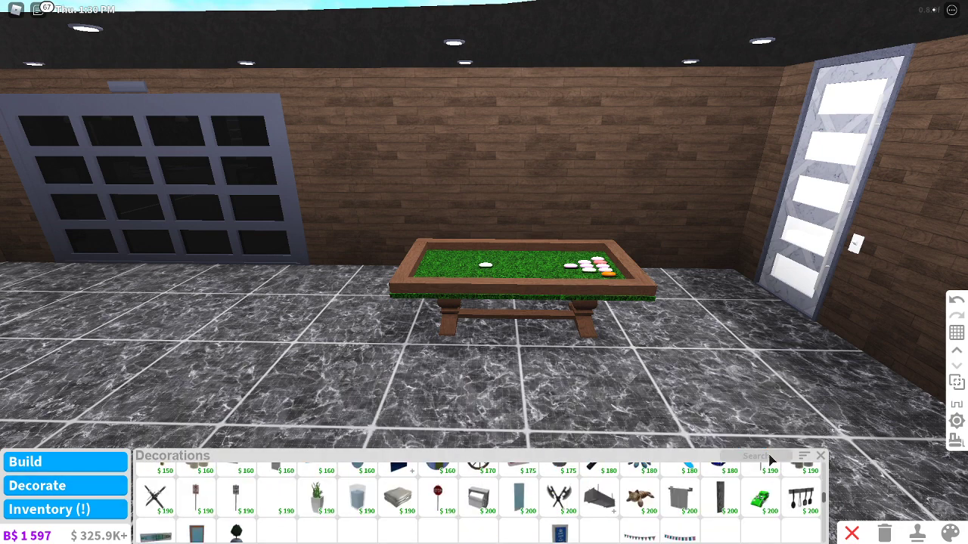
pyautogui.write('coa')
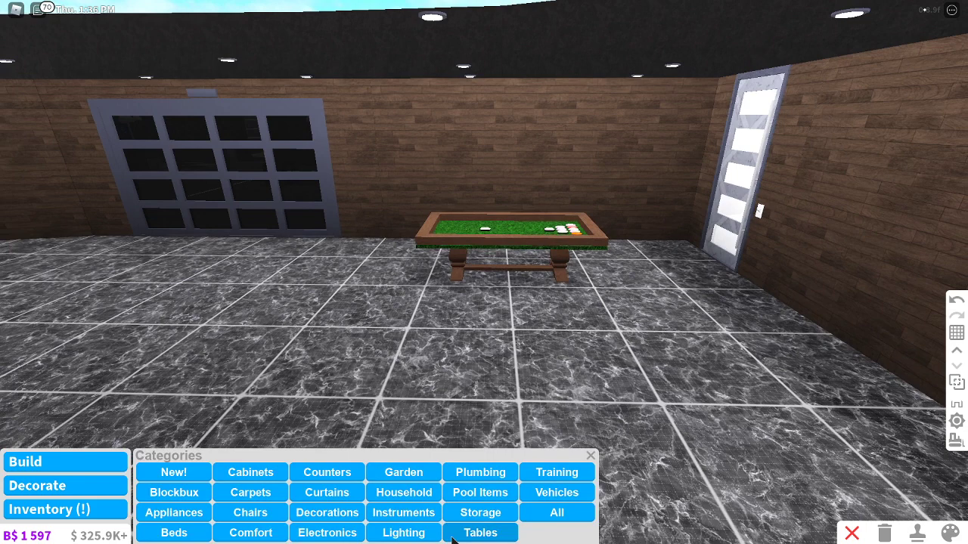
# - Open the Storage category and browse toward the Attitude Clothes Rack
pyautogui.click(480, 513)
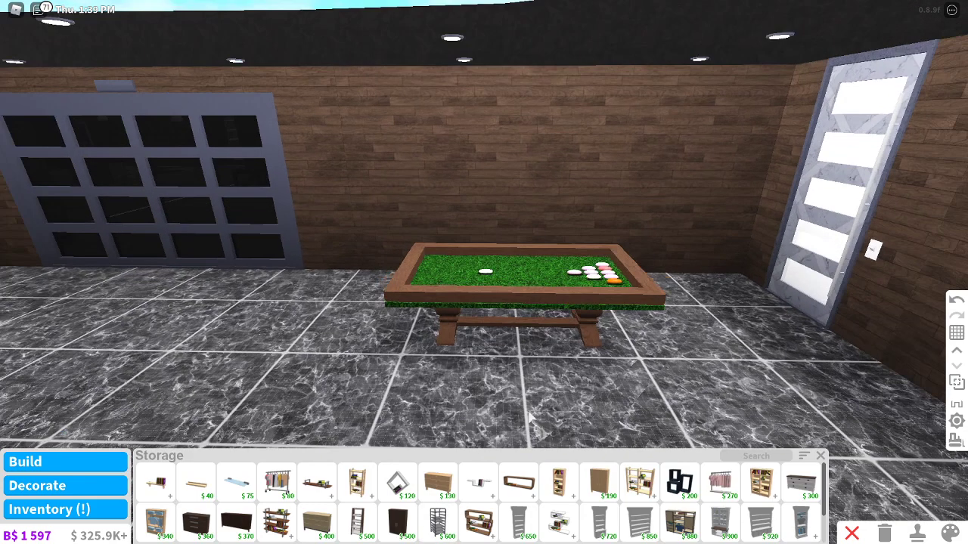
pyautogui.click(804, 455)
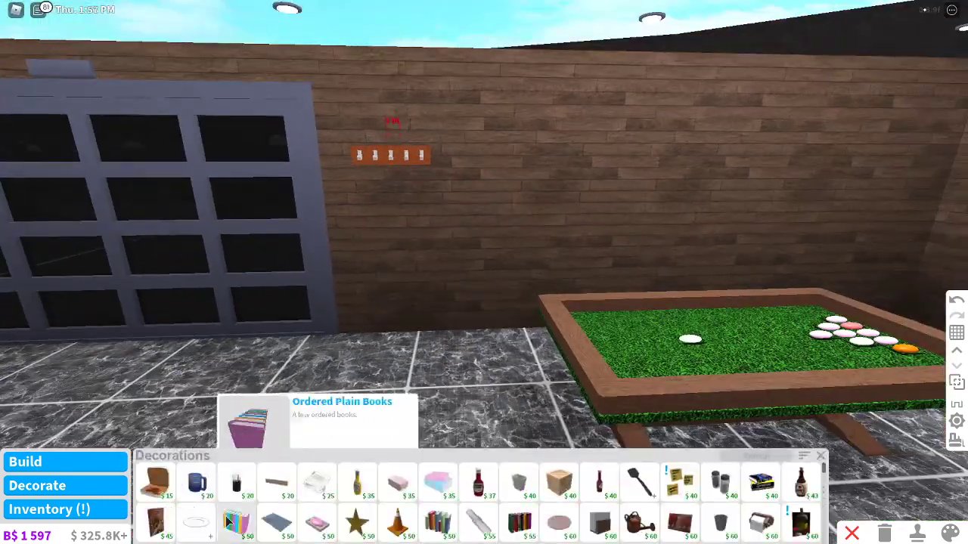
pyautogui.moveTo(357, 522)
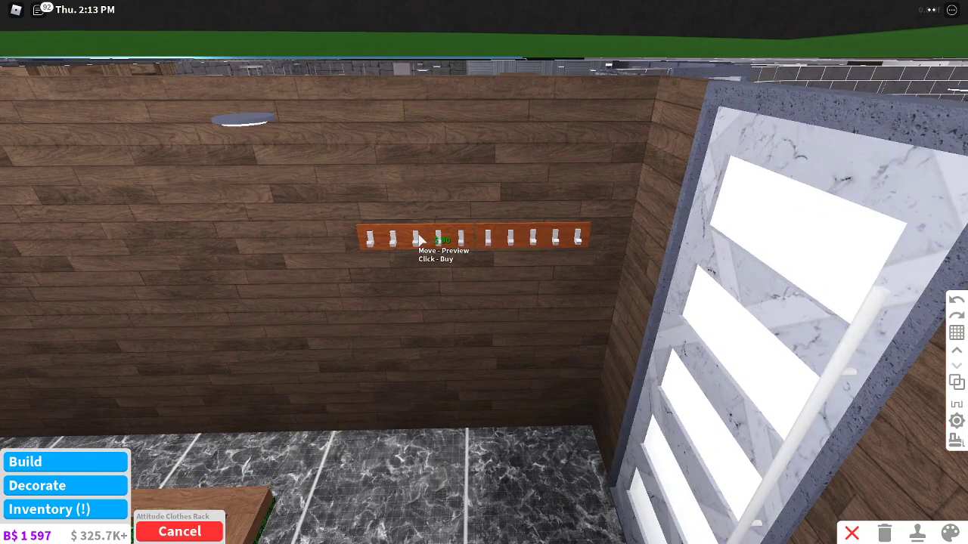
# - Buy the Attitude Clothes Rack and mount it on the wall beside the door
pyautogui.click(424, 238)
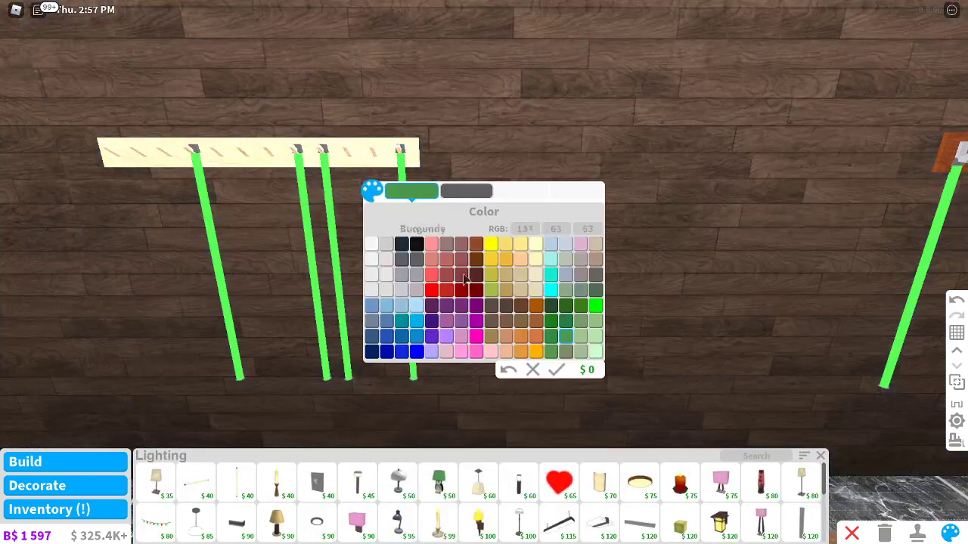
# - Try CGA brown and Dirt brown, then settle on Reddish brown for the cue bar
pyautogui.click(477, 244)
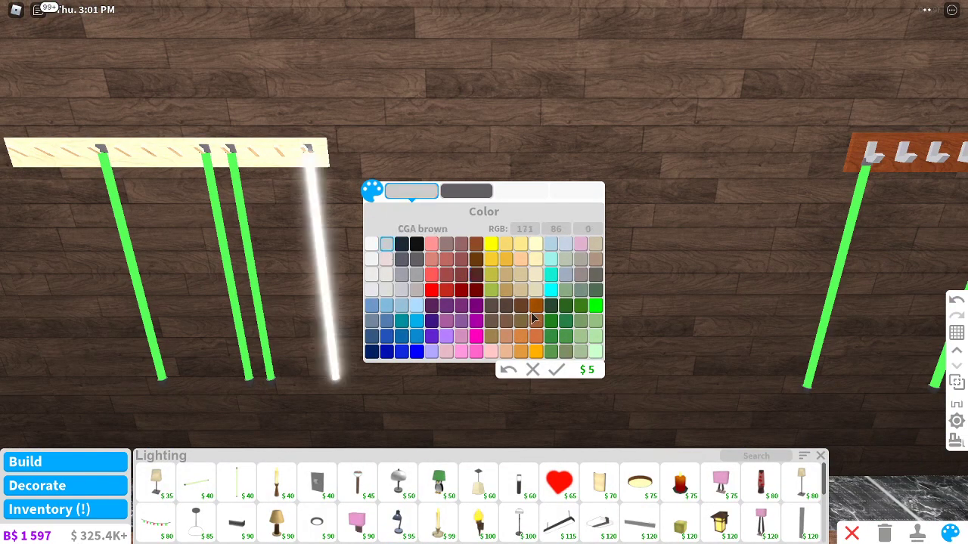
pyautogui.click(520, 305)
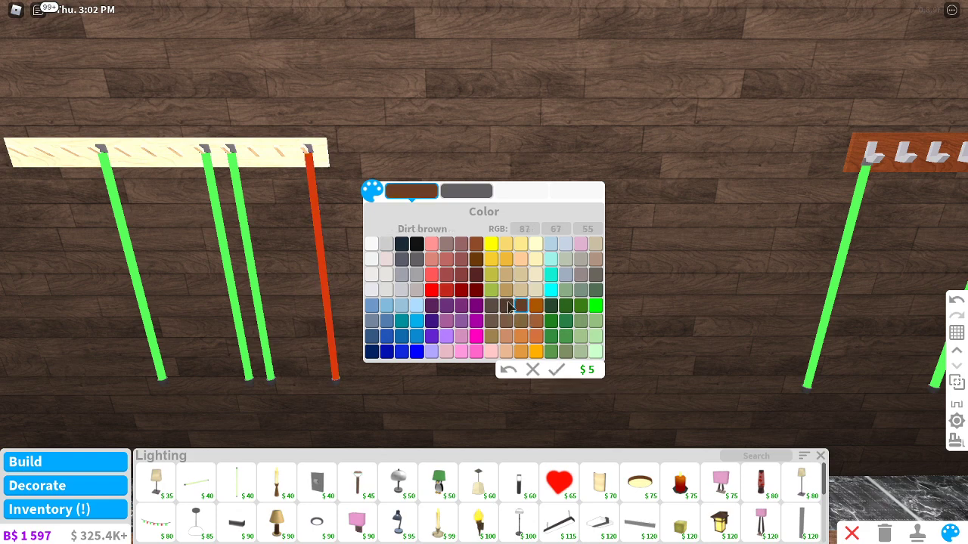
pyautogui.click(519, 305)
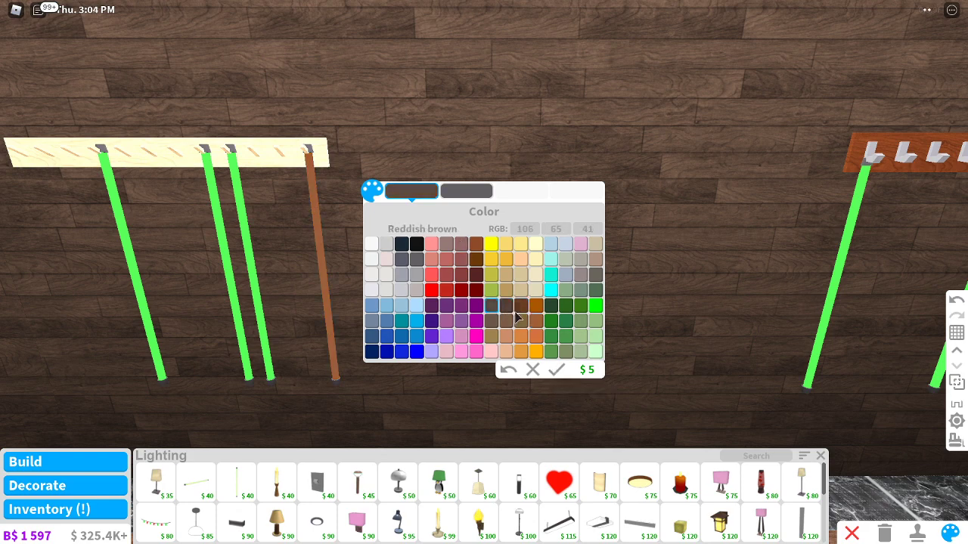
pyautogui.click(491, 306)
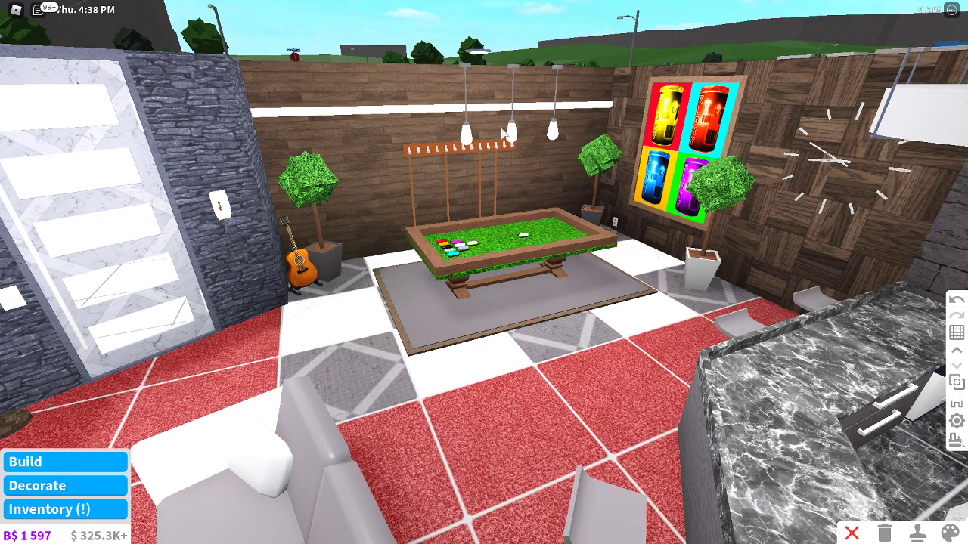
pyautogui.moveTo(98, 323)
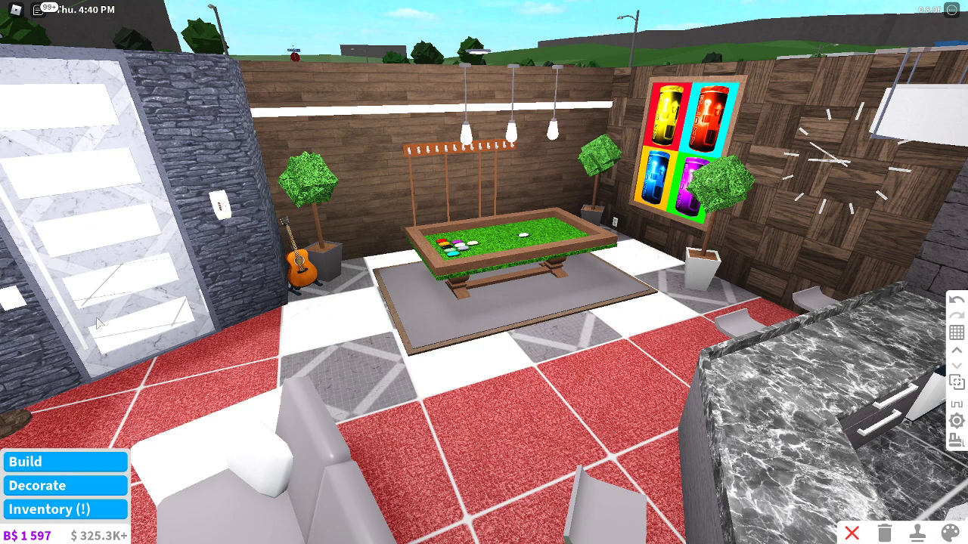